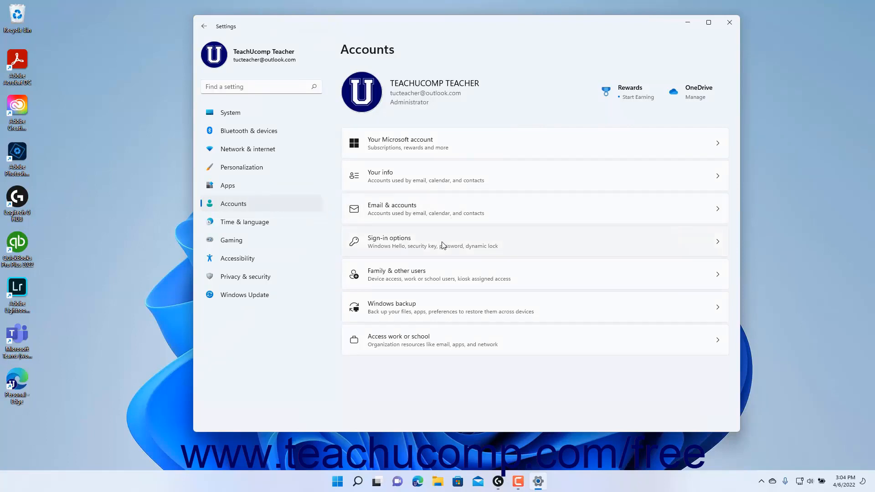
pyautogui.moveTo(440, 305)
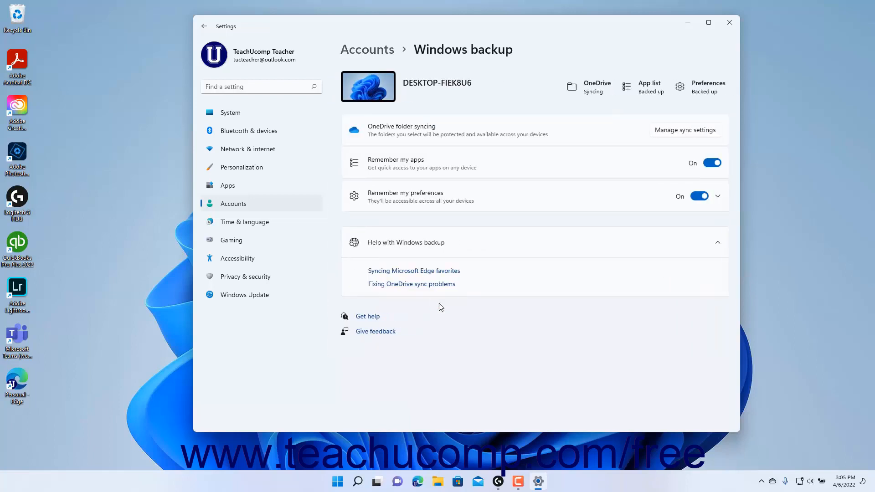
pyautogui.moveTo(640, 92)
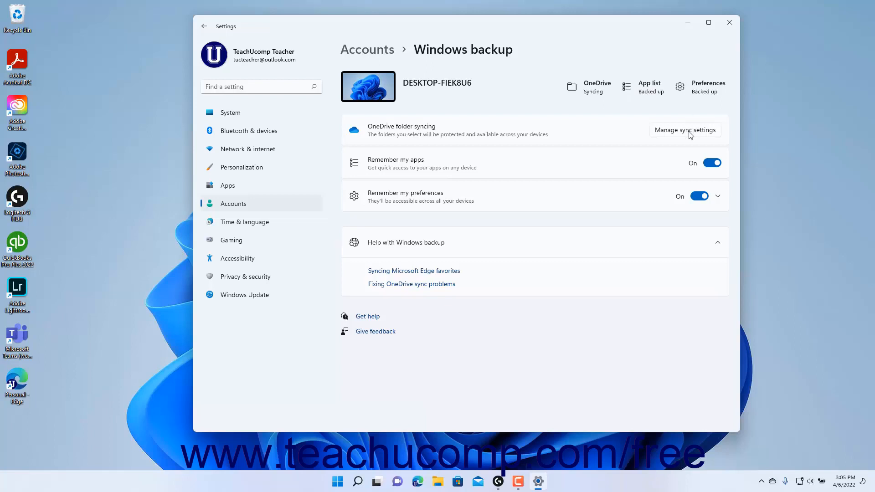
# Start OneDrive folder backup with only the Desktop folder selected
pyautogui.click(689, 131)
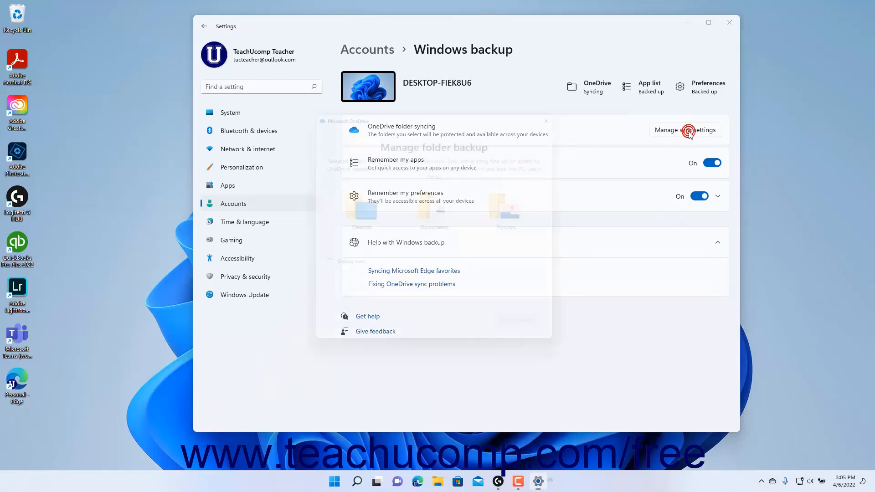
pyautogui.click(690, 130)
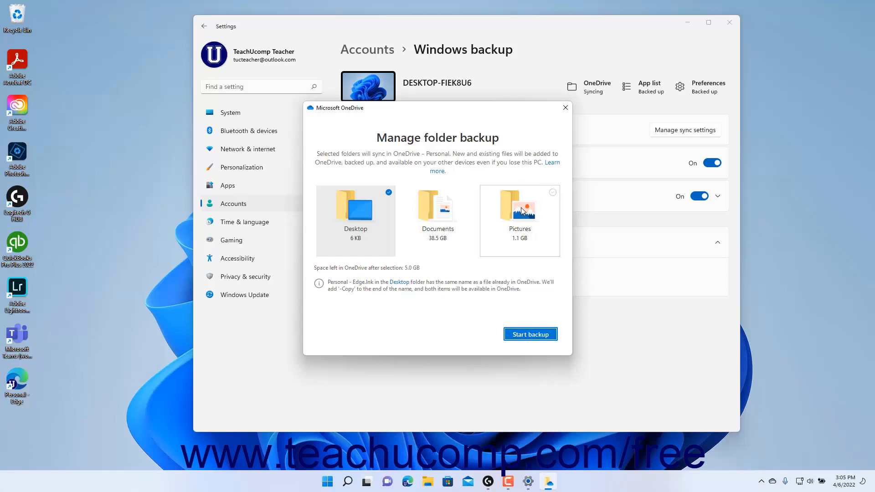
pyautogui.moveTo(508, 324)
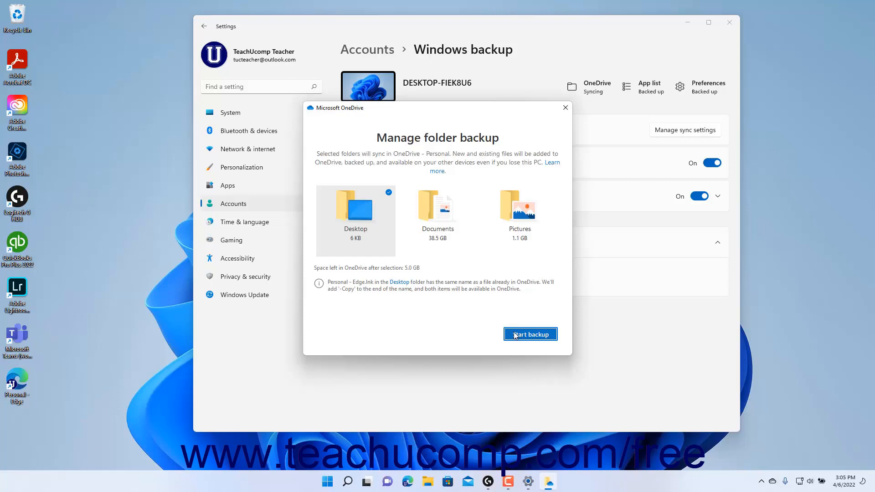
pyautogui.click(531, 333)
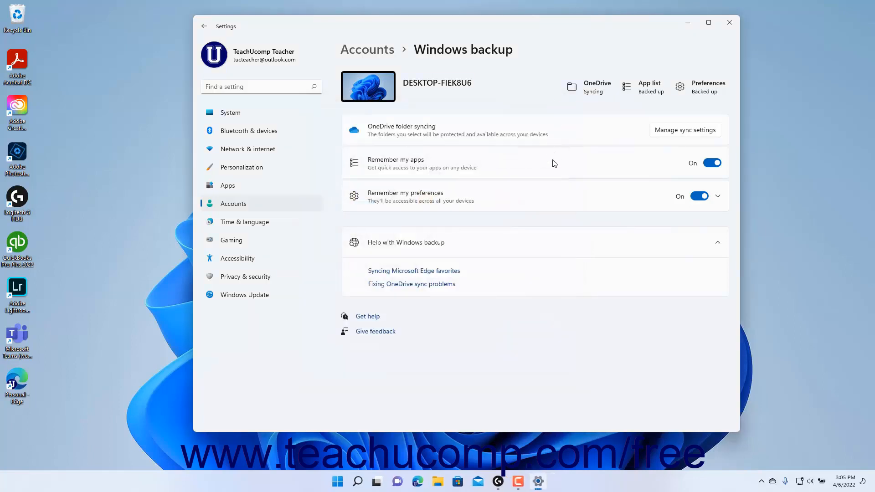
pyautogui.moveTo(554, 166)
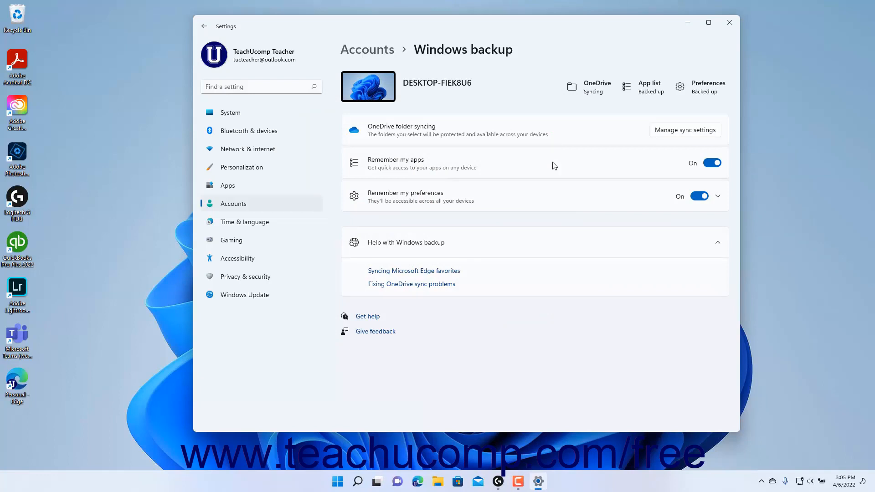
pyautogui.moveTo(678, 168)
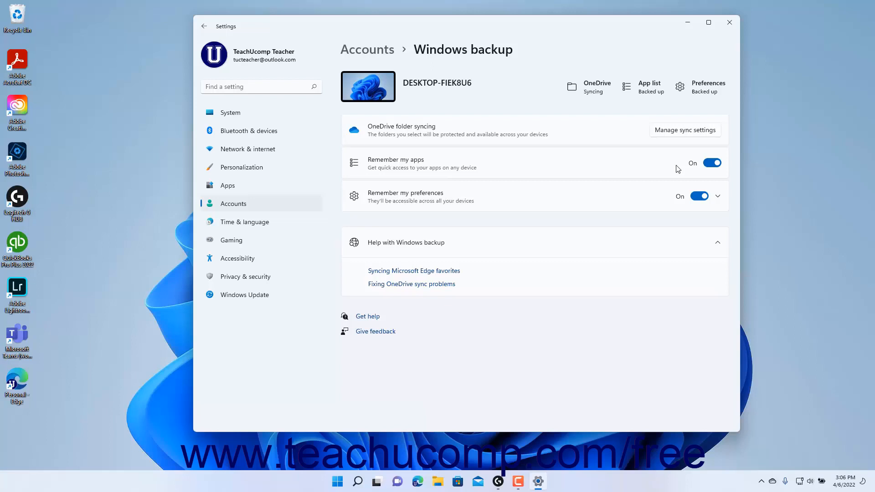
pyautogui.moveTo(681, 211)
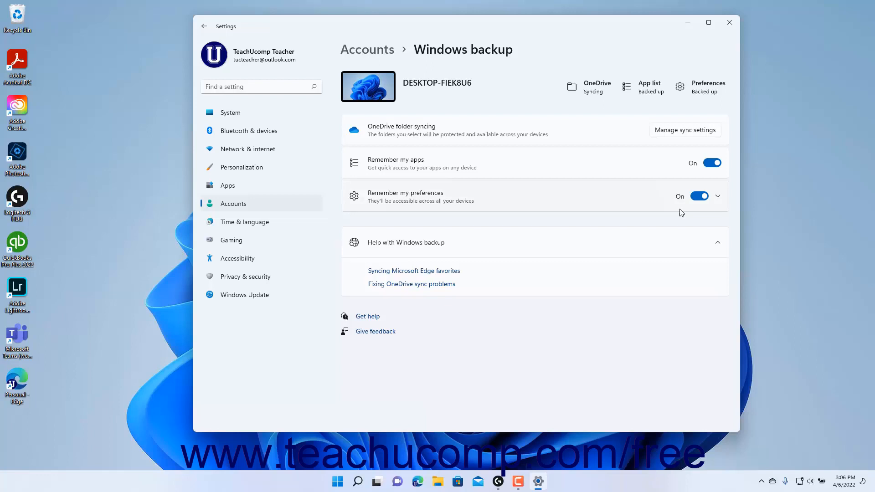
pyautogui.moveTo(521, 206)
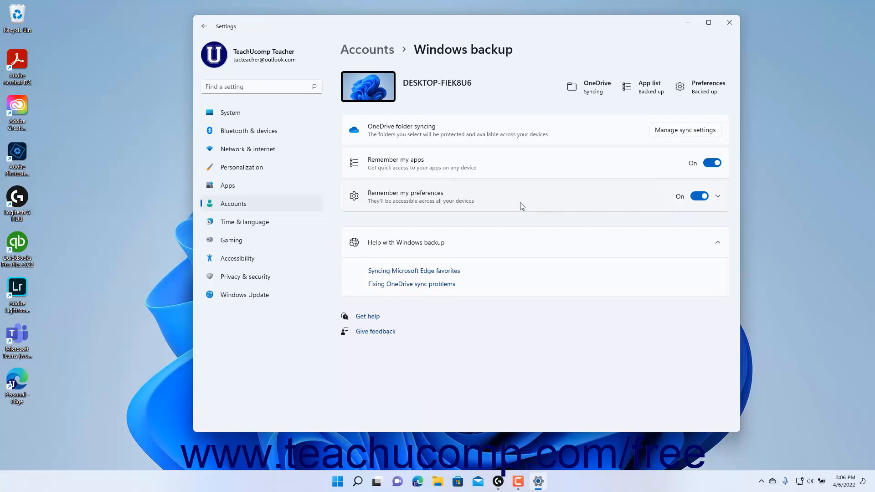
# Expand Remember my preferences to show passwords, language and other Windows settings checked
pyautogui.click(718, 196)
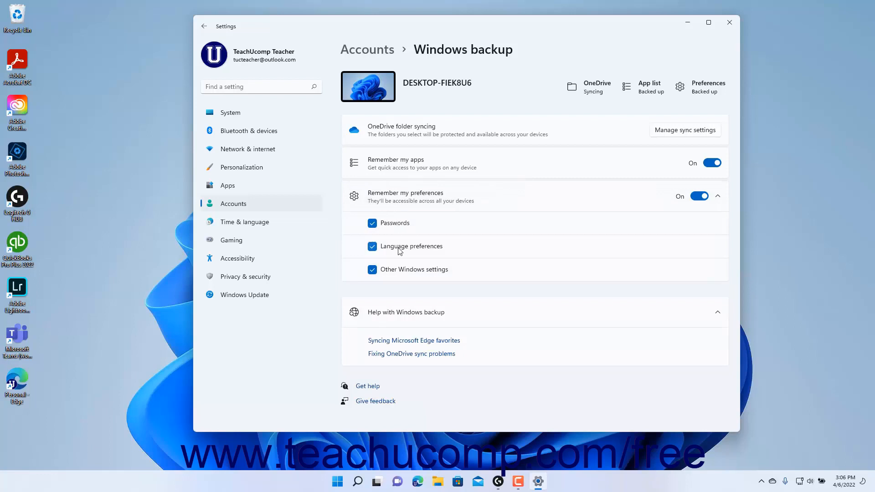
pyautogui.moveTo(398, 274)
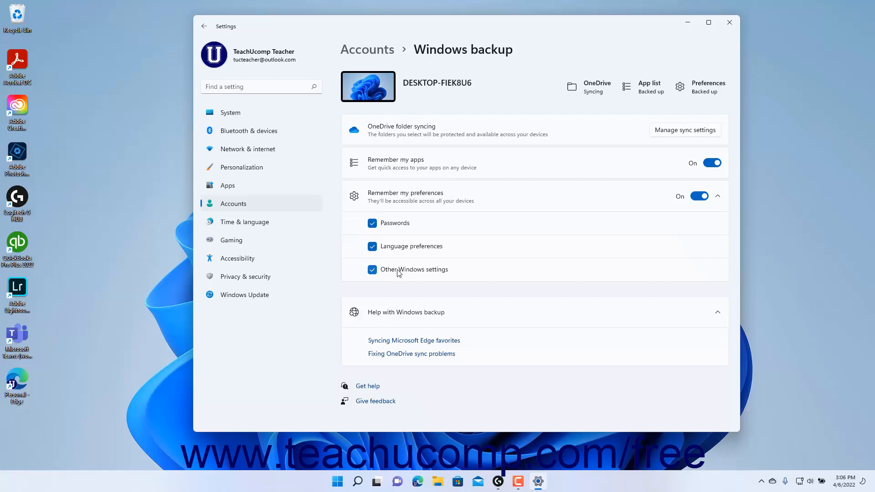
pyautogui.moveTo(410, 271)
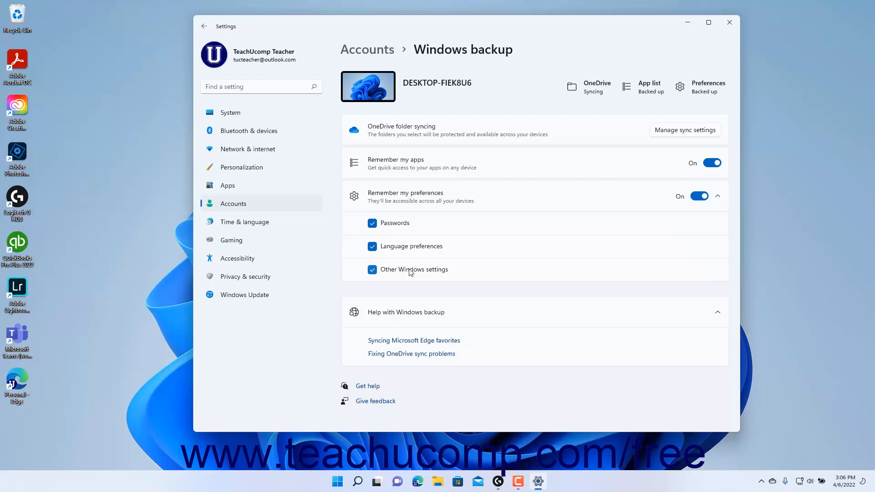
pyautogui.moveTo(729, 23)
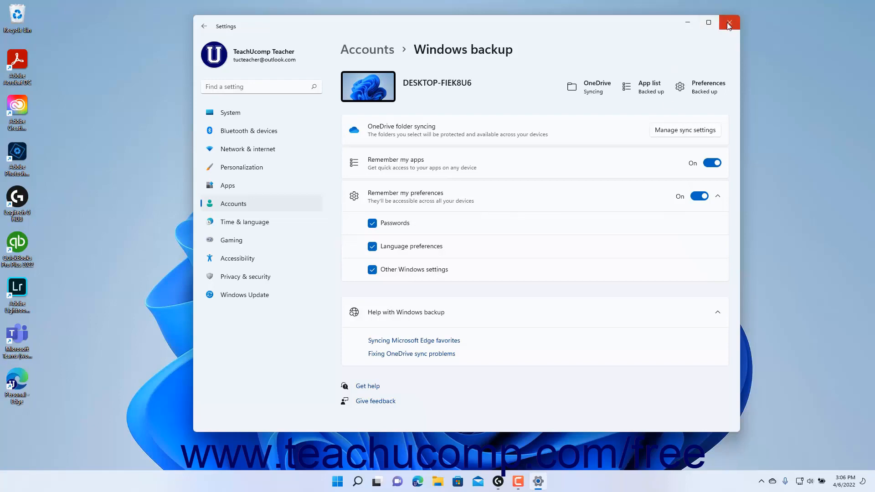
pyautogui.moveTo(729, 23)
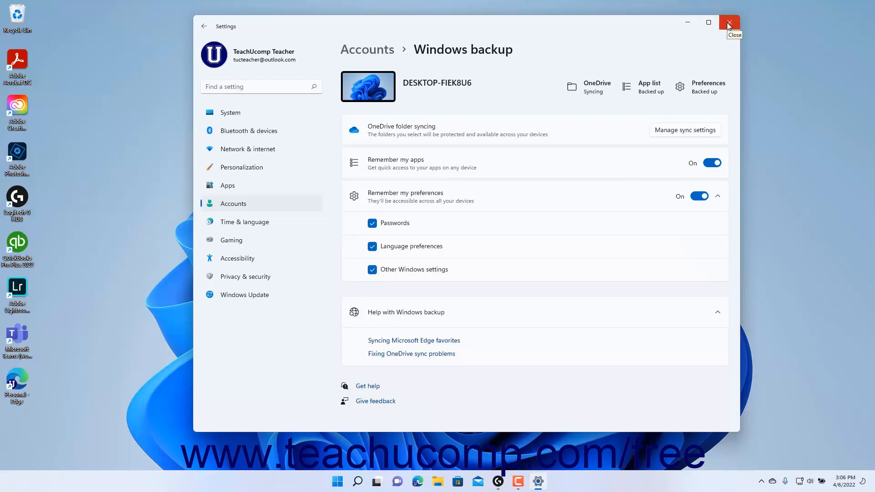